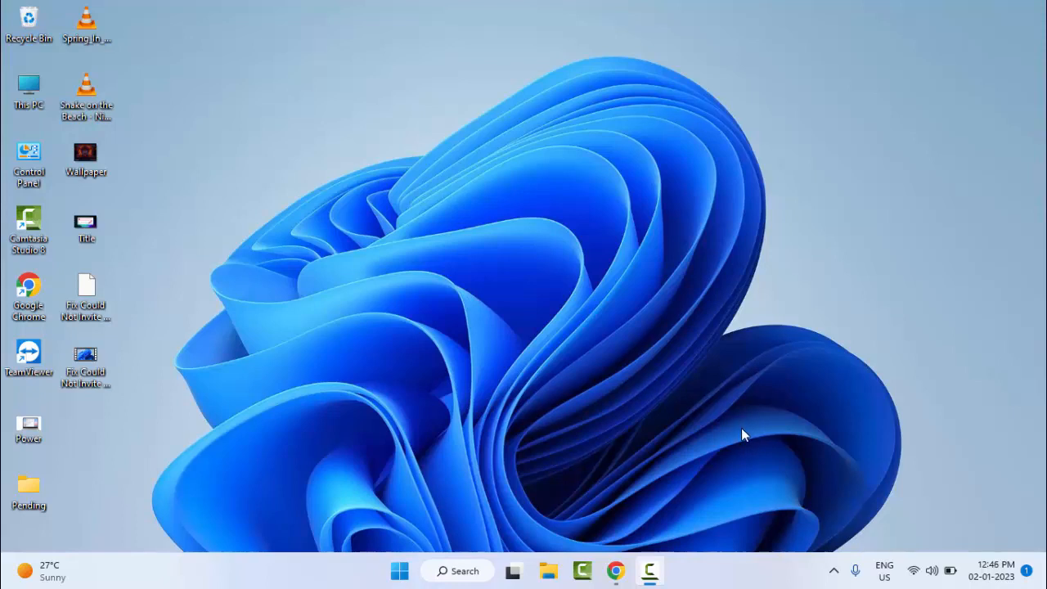
pyautogui.moveTo(638, 454)
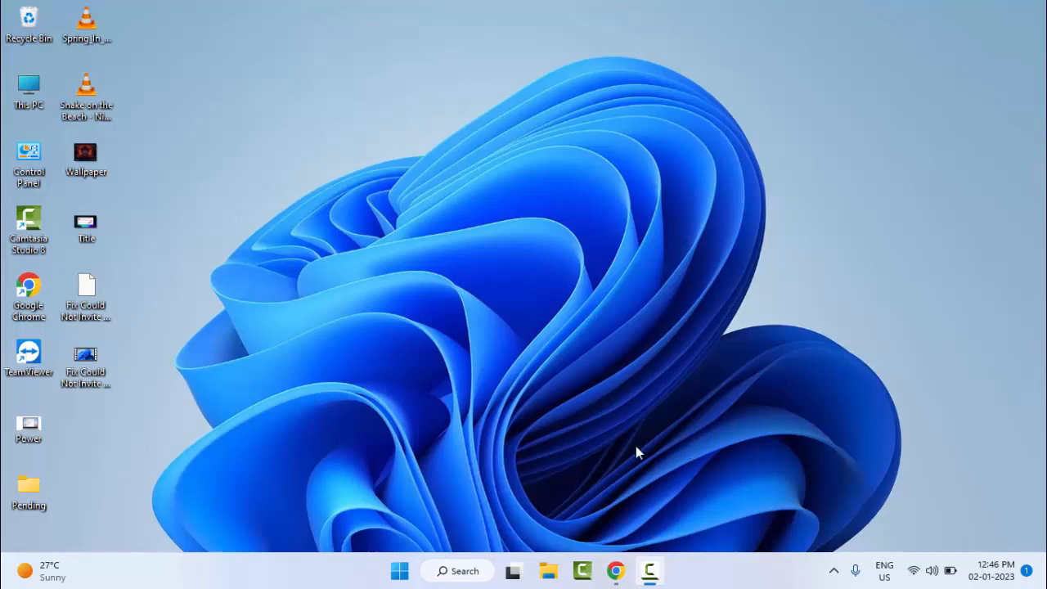
pyautogui.moveTo(607, 444)
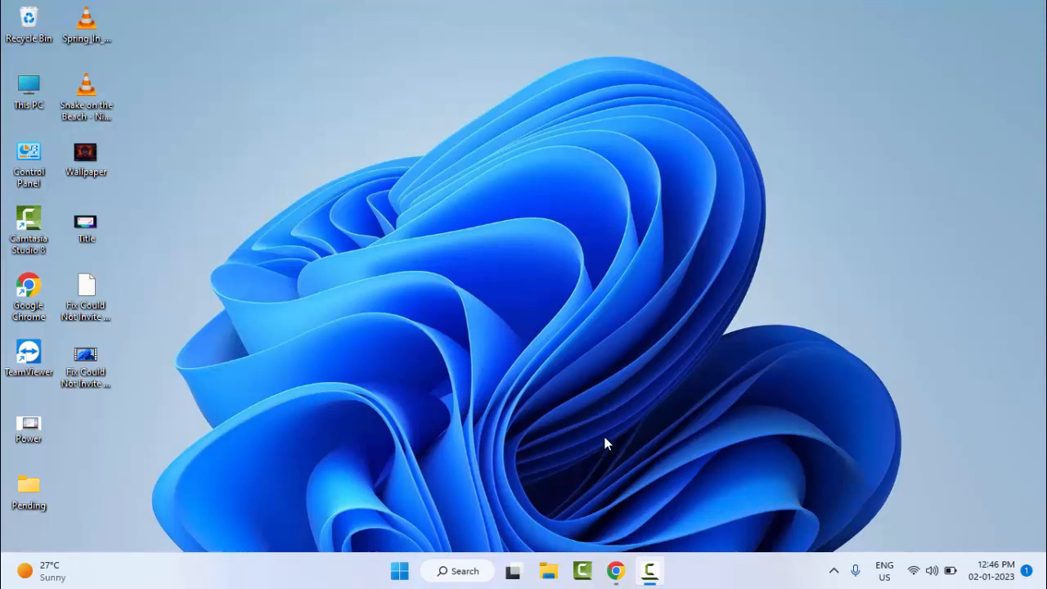
pyautogui.moveTo(555, 438)
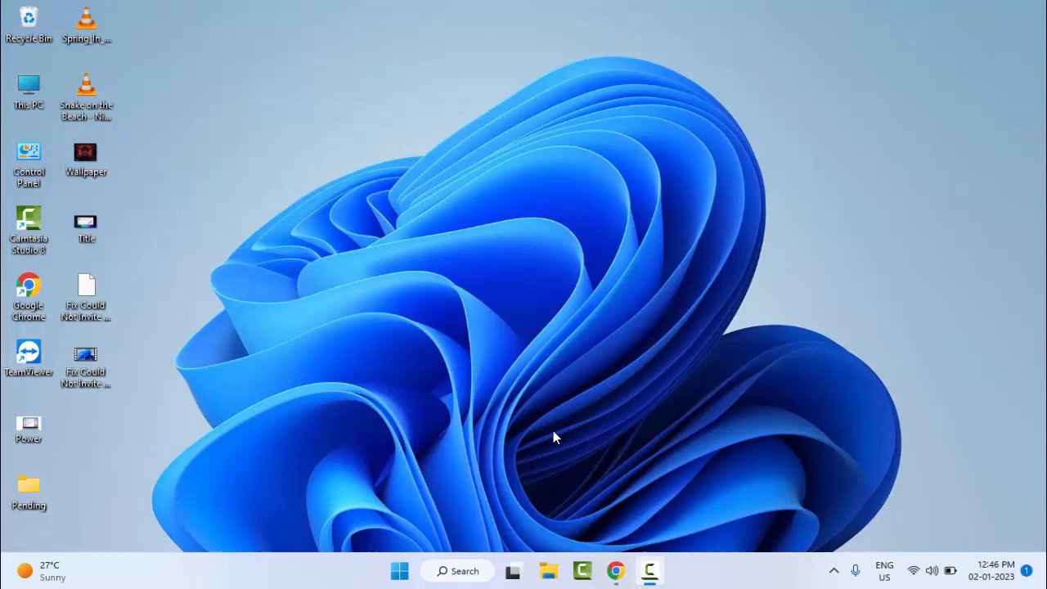
# Step: Search Start for 'command prompt' and run it as administrator
pyautogui.click(399, 571)
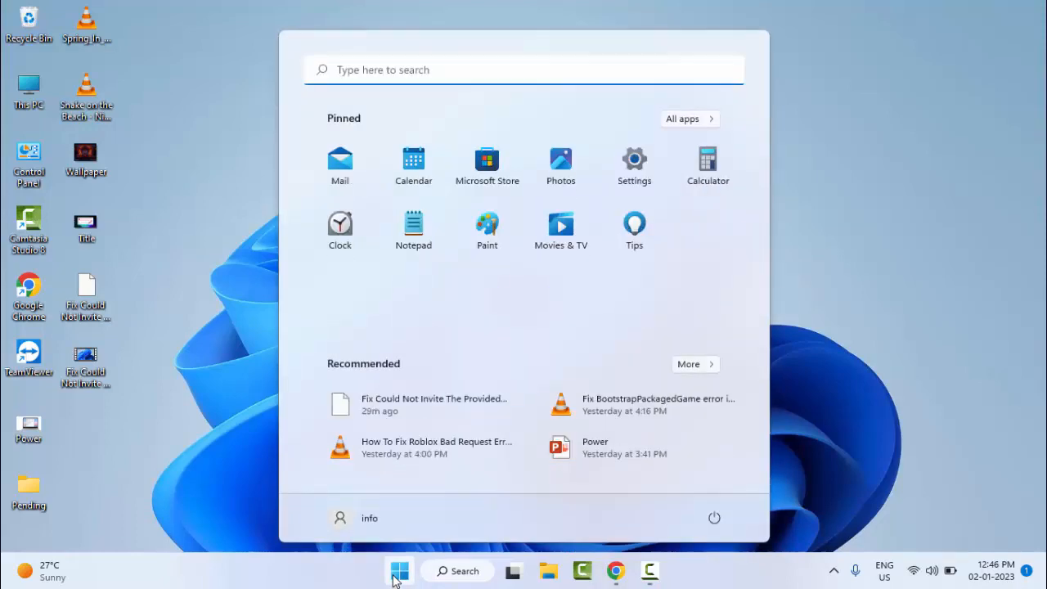
pyautogui.write('command')
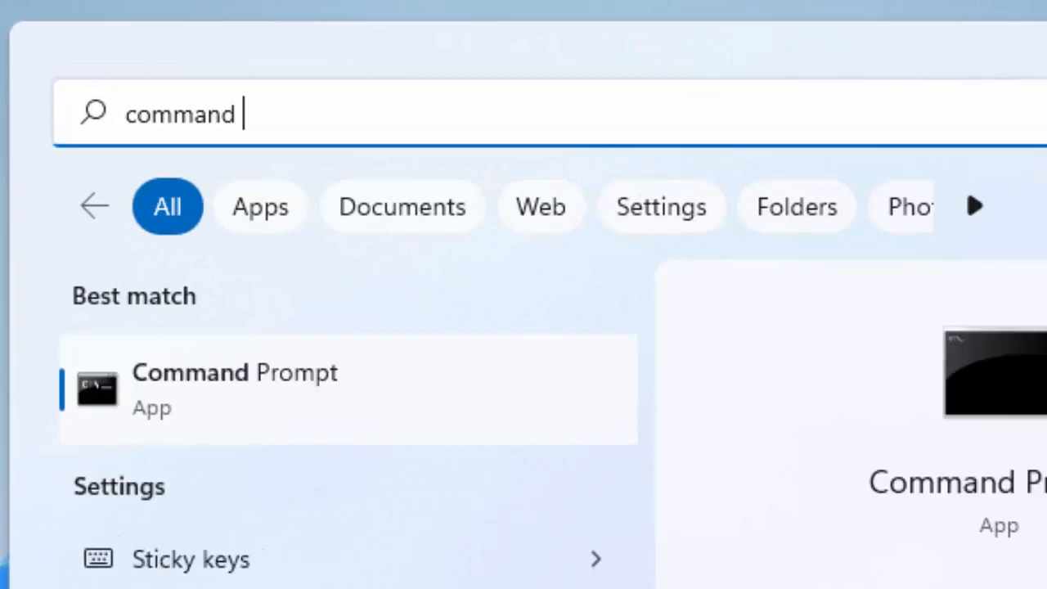
pyautogui.write('prompt')
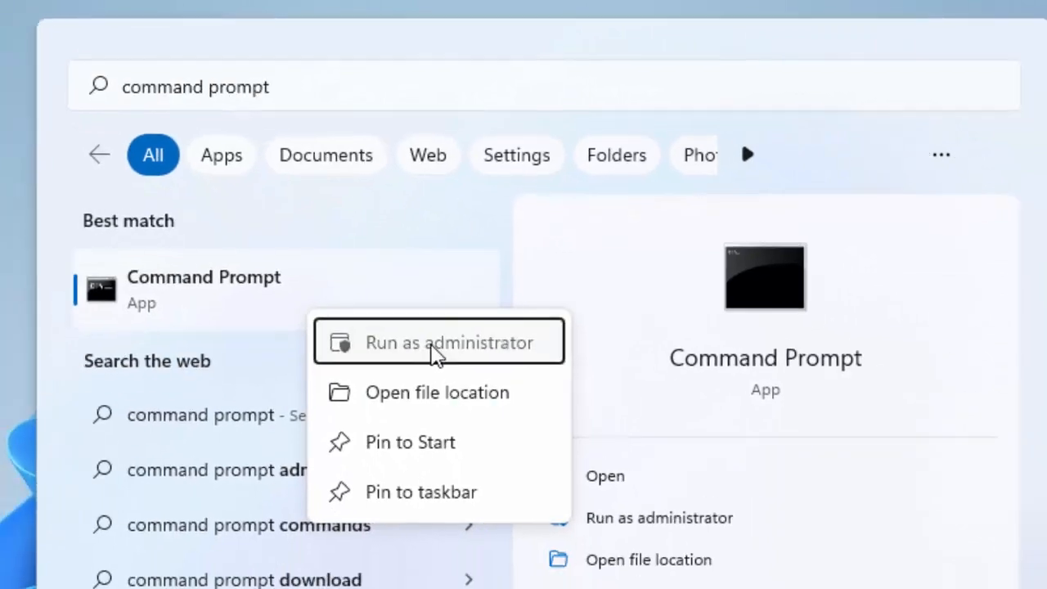
pyautogui.click(439, 342)
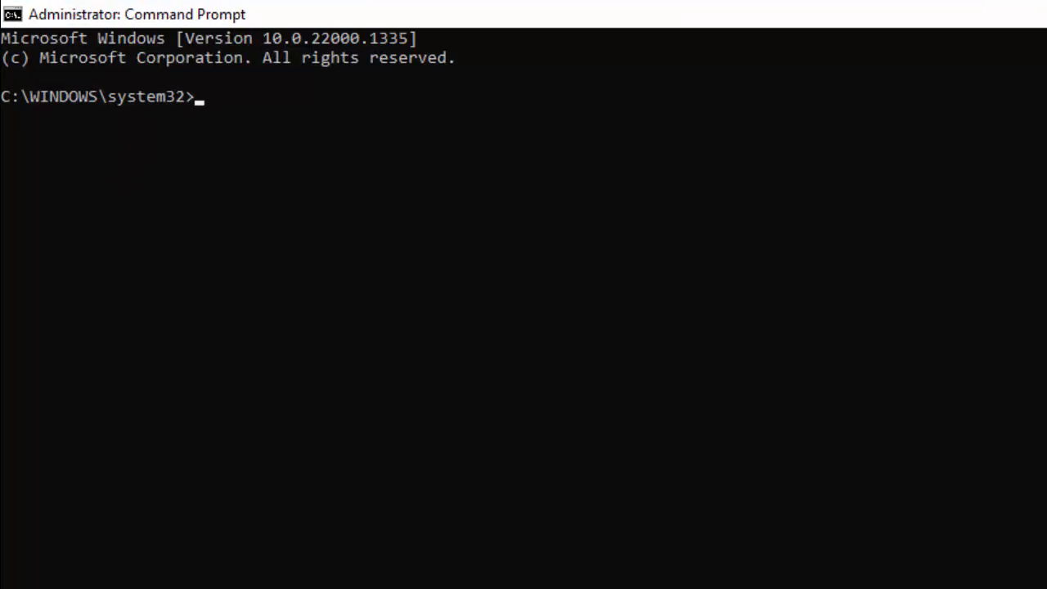
# Step: Run sfc /scannow, then press Alt+F4 to bring up Shut Down Windows
pyautogui.write('sfc')
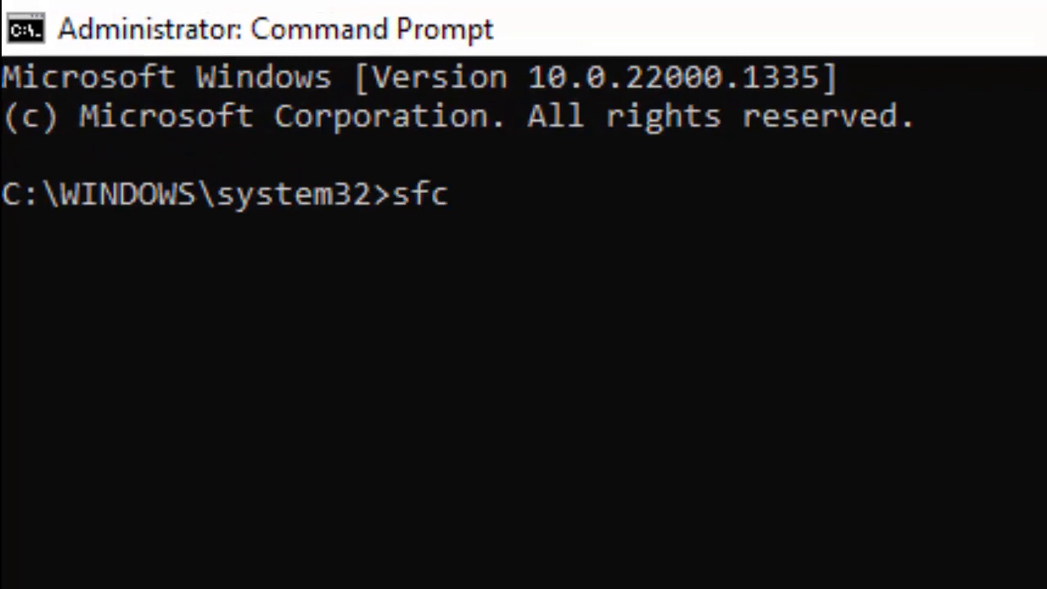
pyautogui.write('/scan')
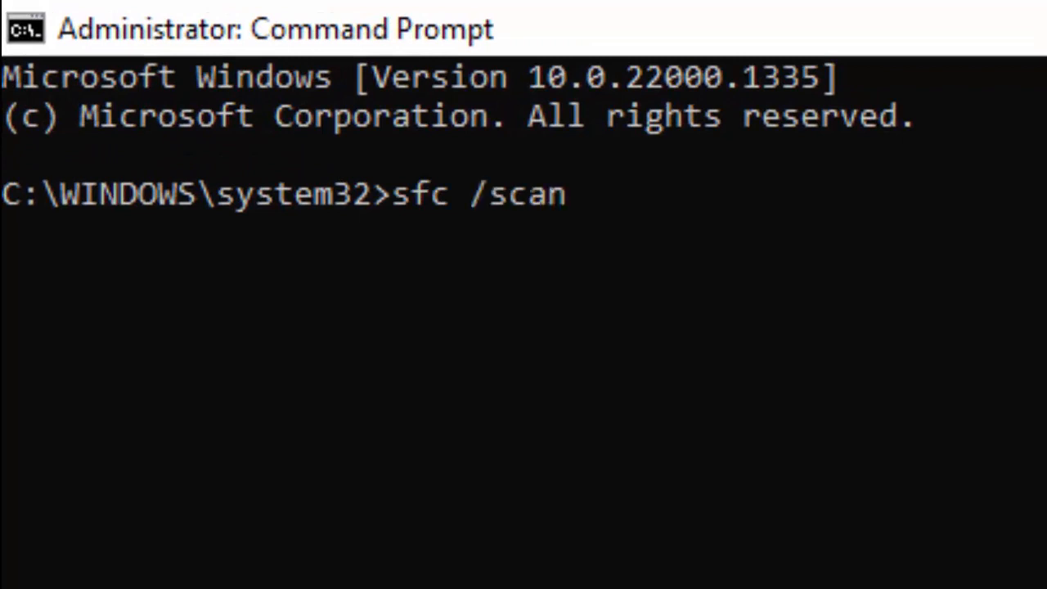
pyautogui.write('now')
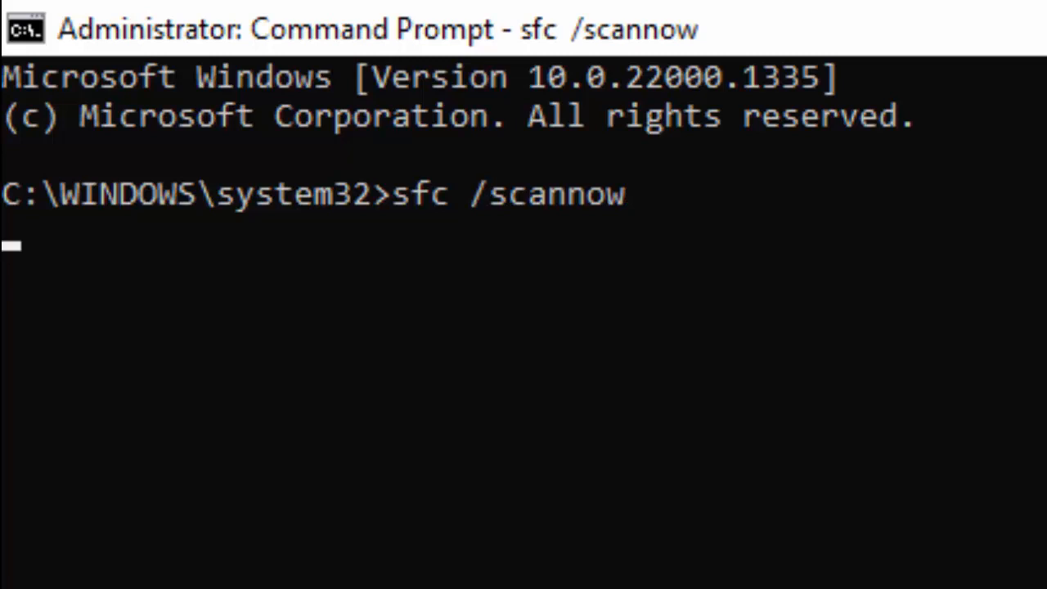
pyautogui.press('enter')
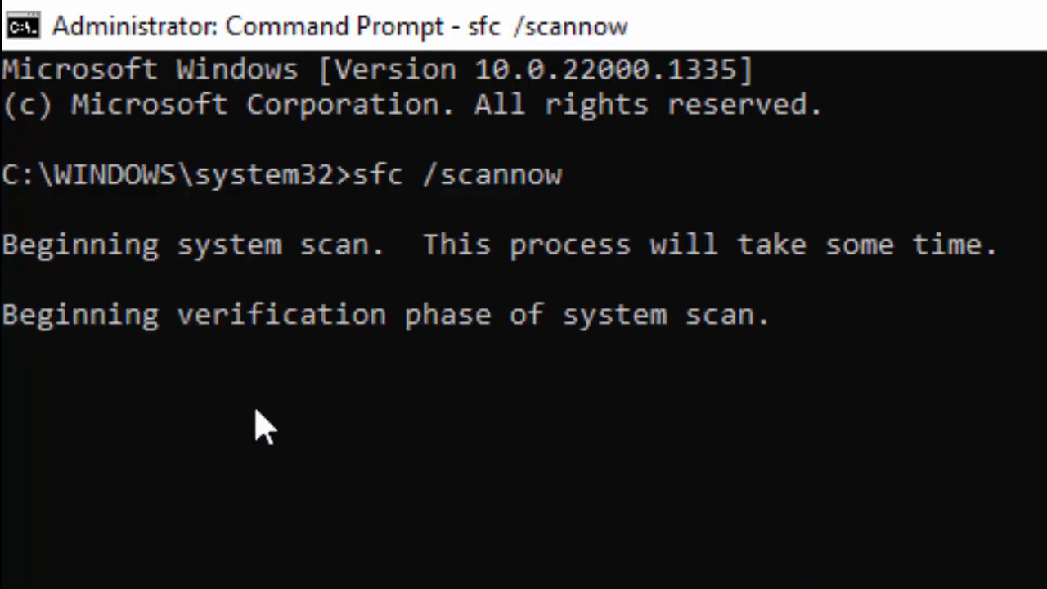
pyautogui.moveTo(217, 462)
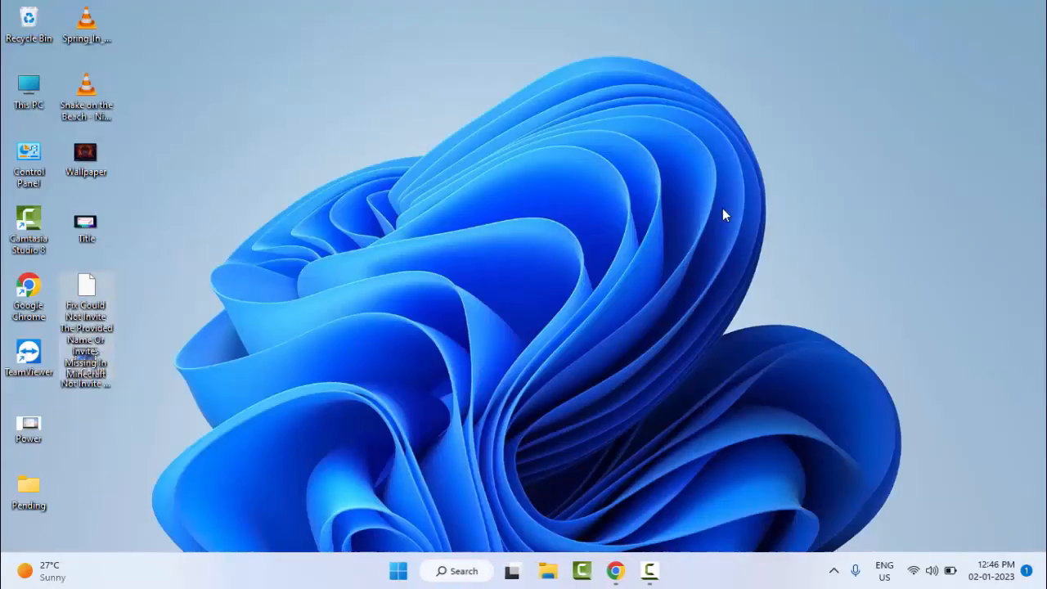
pyautogui.press('Alt+F4')
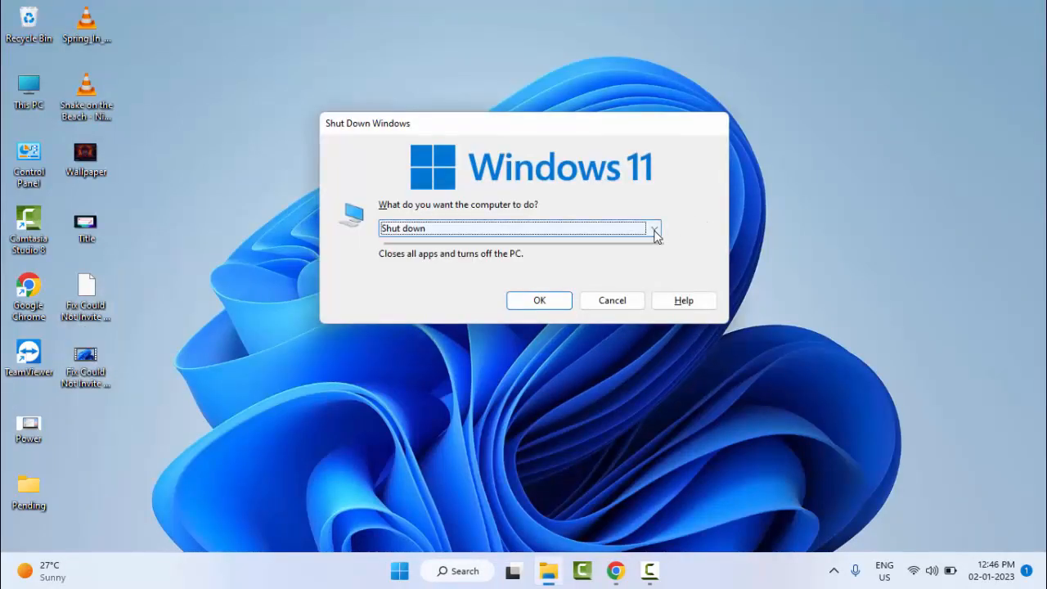